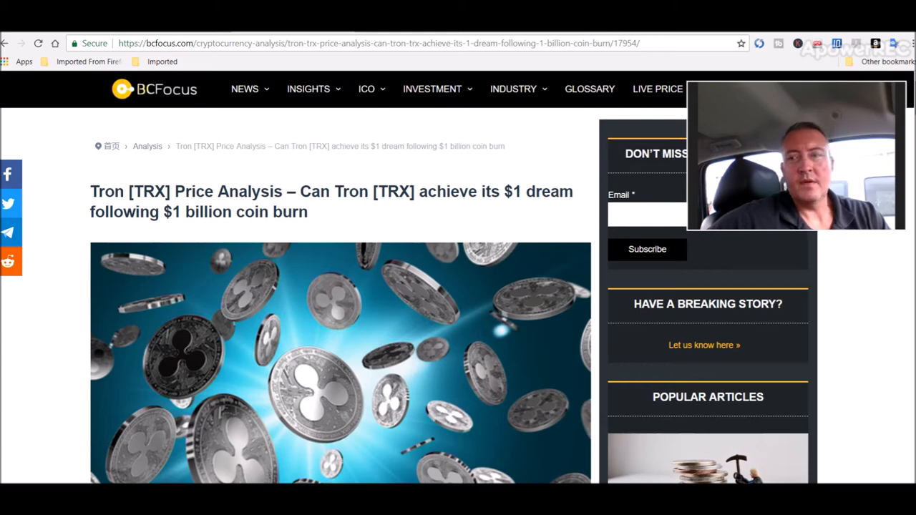
- Scroll the Tron article down to the Tron[TRX] Price Analysis section and chart
scroll("down", 3)
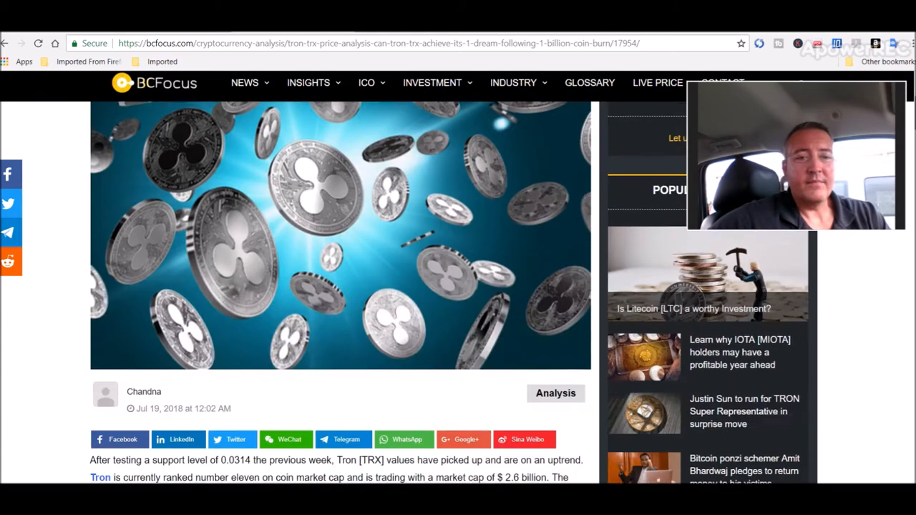
scroll("down", 3)
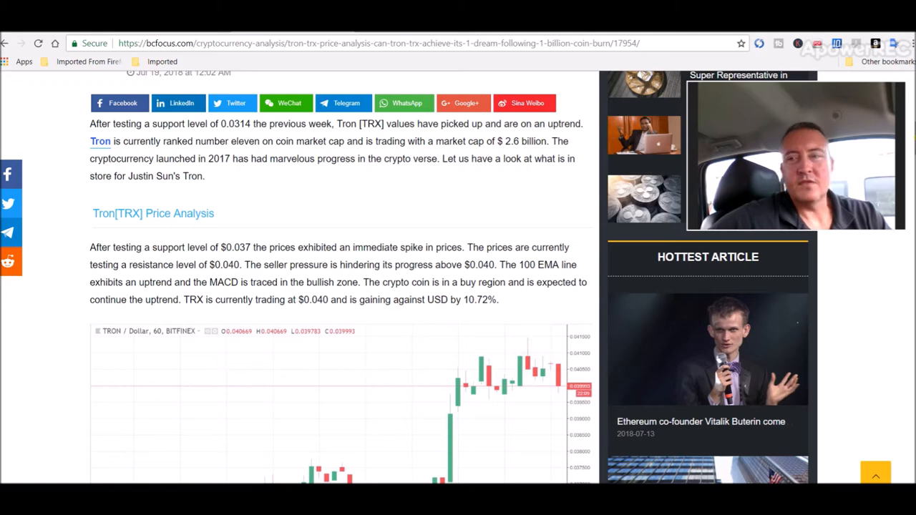
- Scroll through the full TRX/USD price chart in the Tron article
scroll("down", 3)
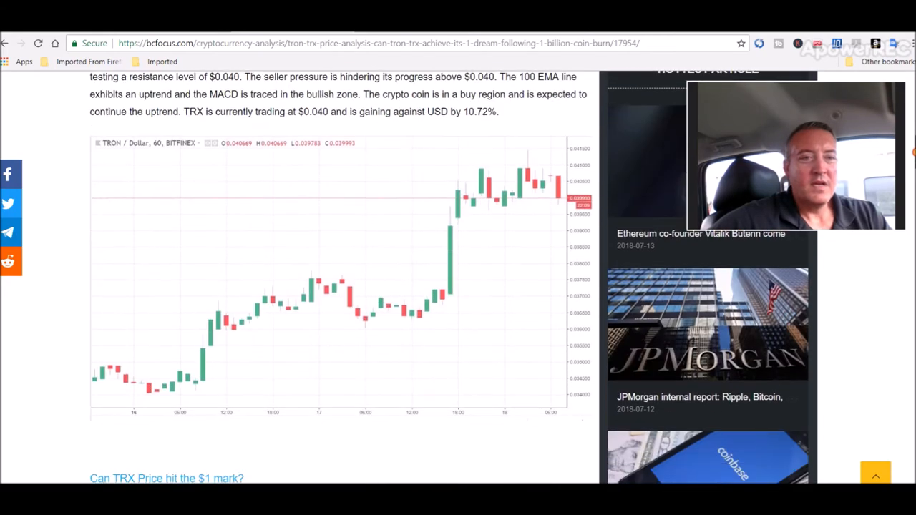
scroll("up", 3)
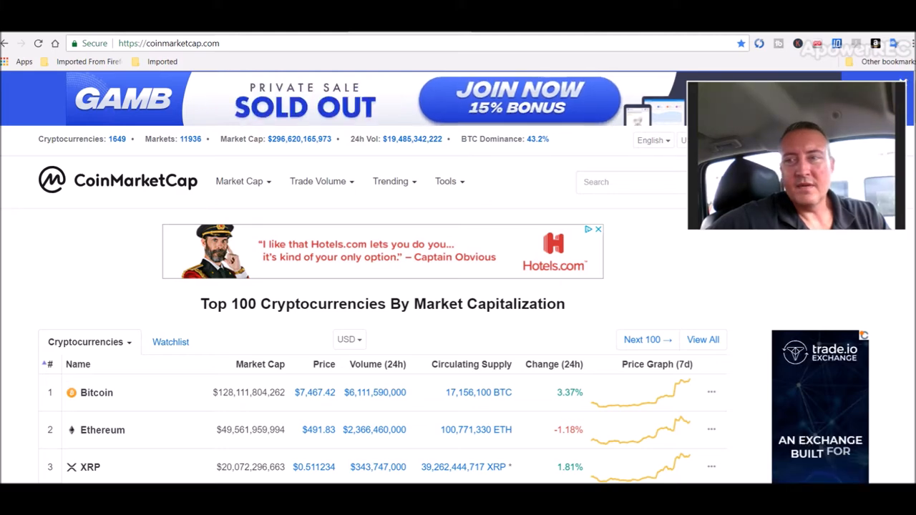
- Scroll the CoinMarketCap table to TRON at rank 10, priced $0.041866
scroll("down", 3)
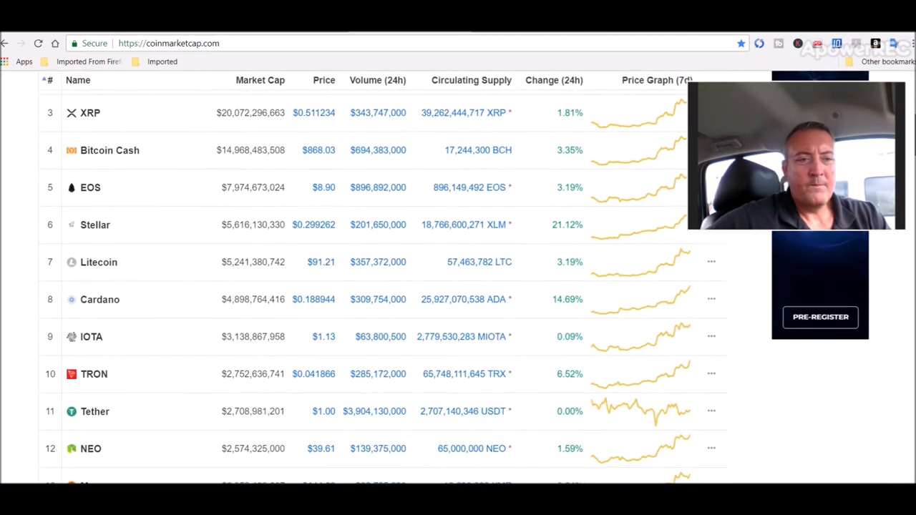
scroll("down", 3)
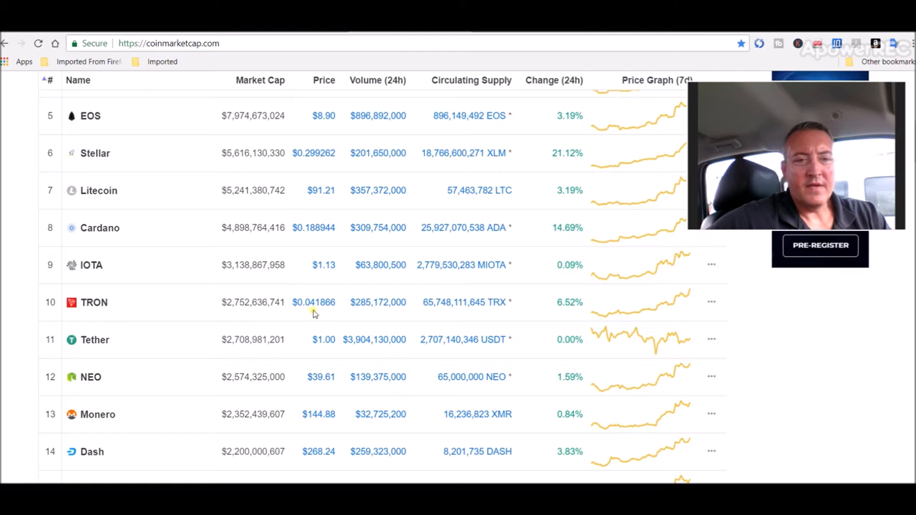
mouse_move(325, 316)
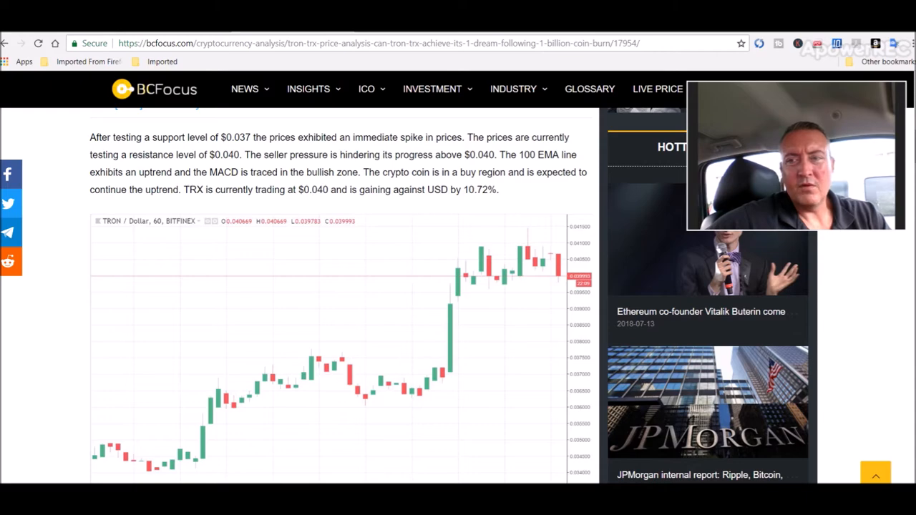
- Scroll the article down to the 'Can TRX Price hit the $1 mark?' section
scroll("down", 3)
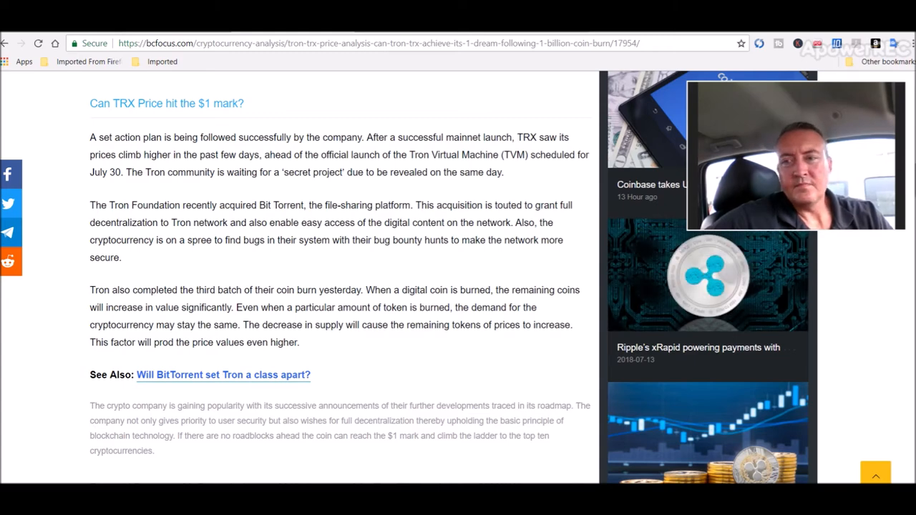
- Skim the Tron article's team, partnerships, buying, storage and roadmap sections
scroll("down", 3)
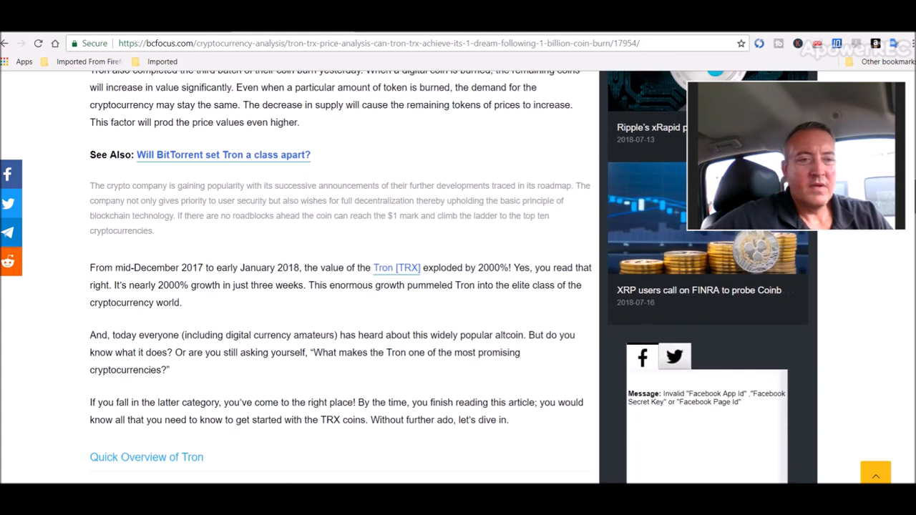
scroll("down", 3)
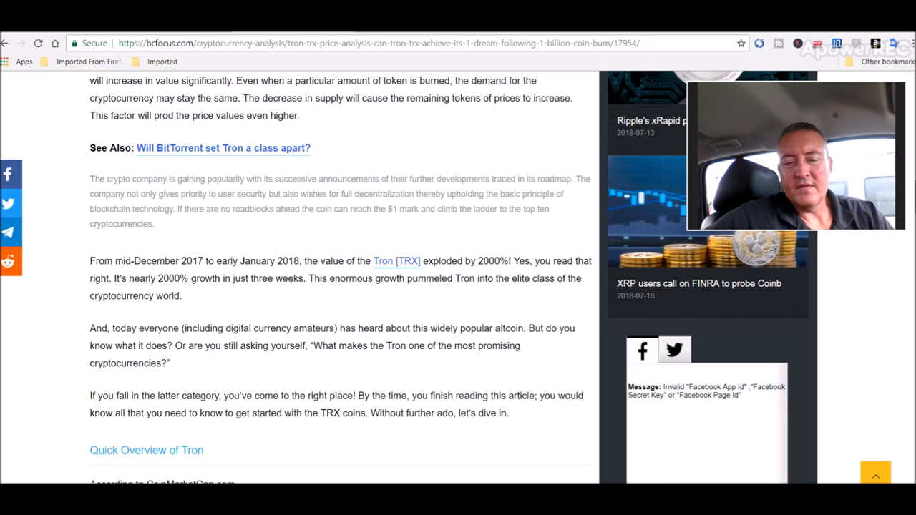
scroll("down", 3)
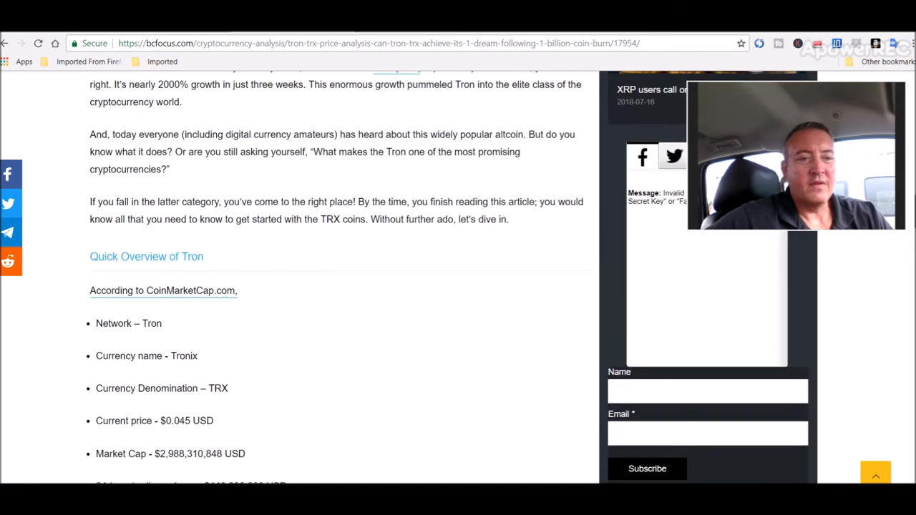
scroll("down", 3)
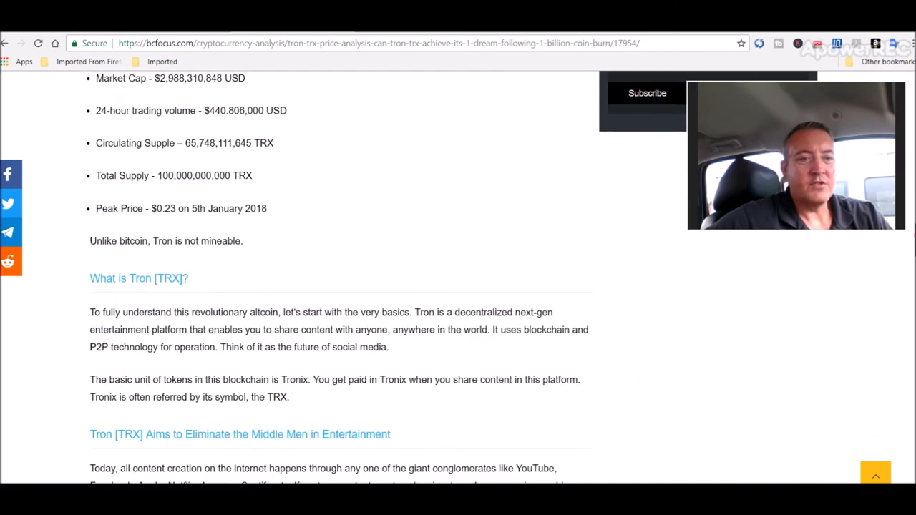
scroll("down", 3)
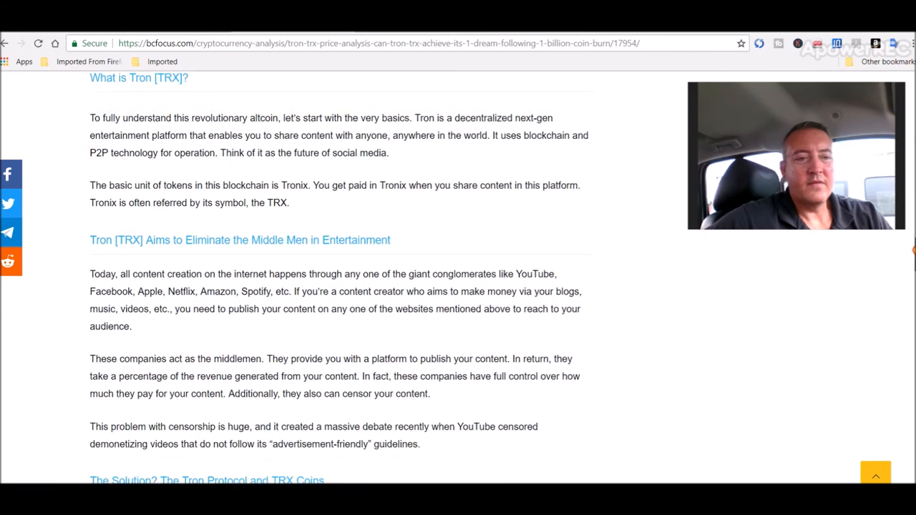
scroll("down", 3)
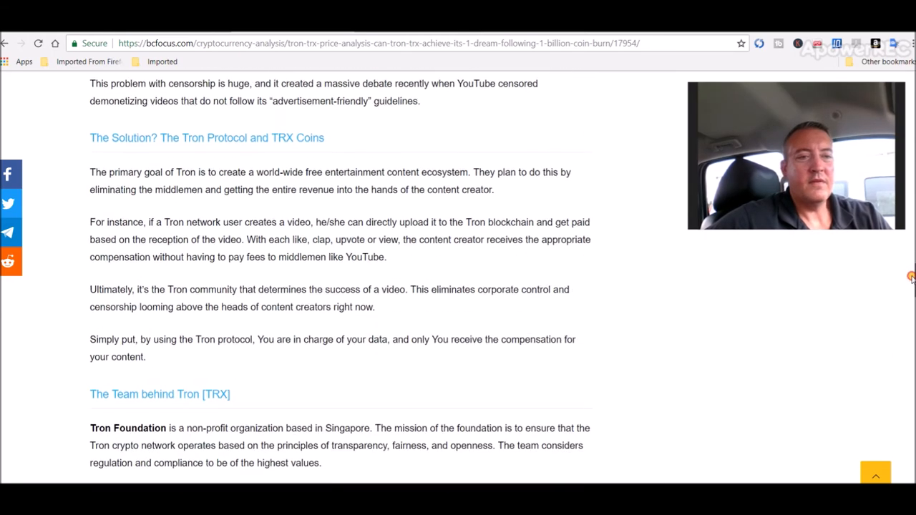
scroll("down", 3)
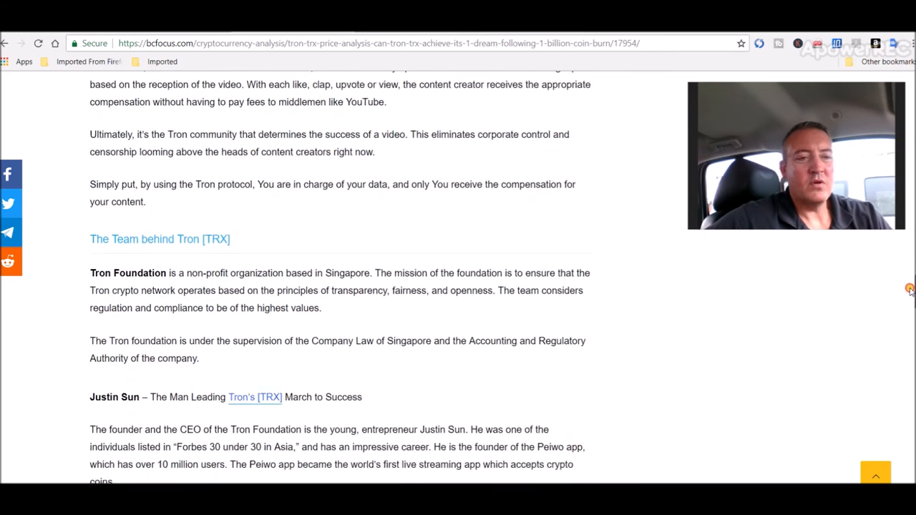
scroll("down", 3)
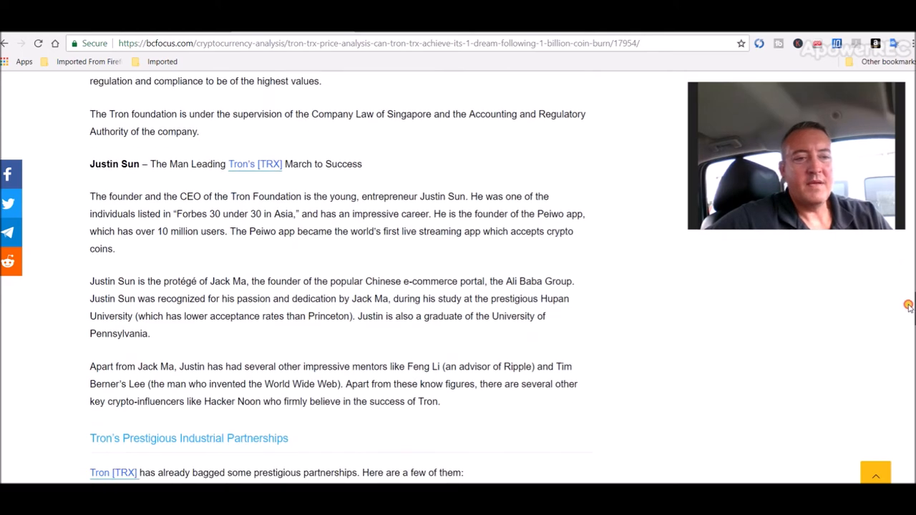
scroll("down", 3)
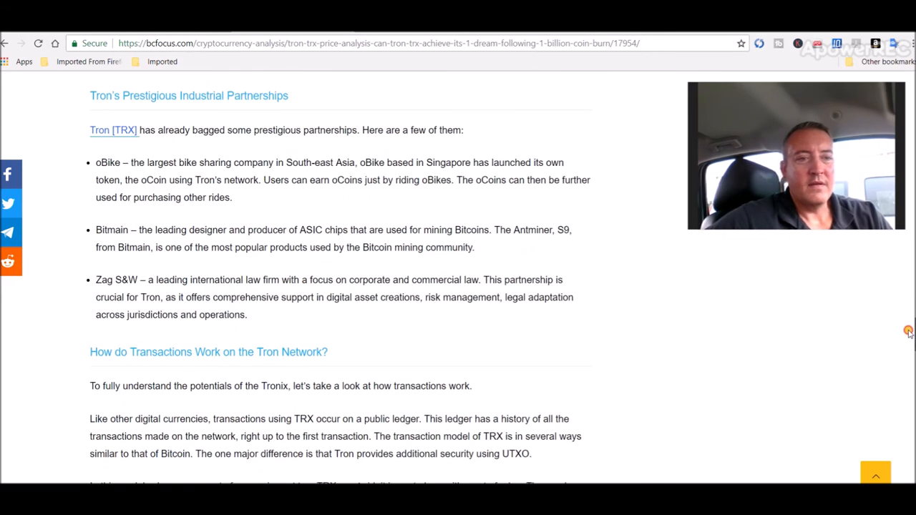
scroll("down", 3)
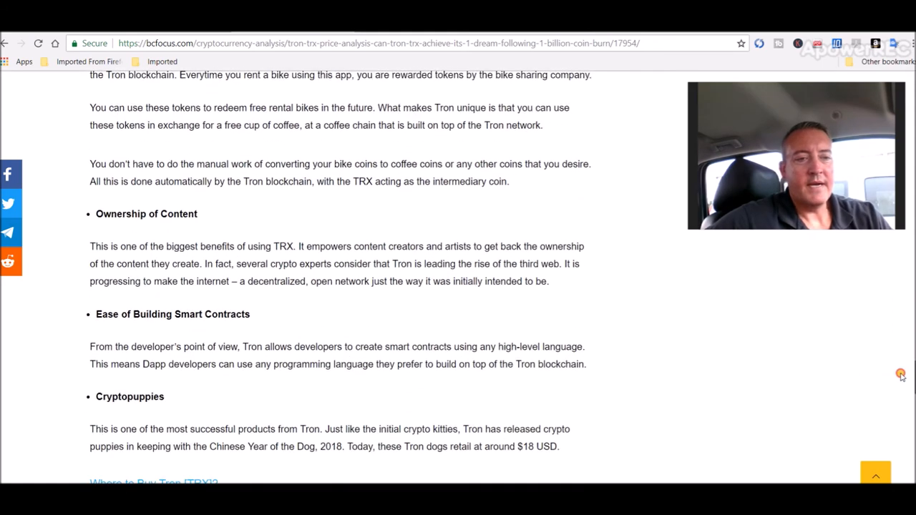
scroll("down", 3)
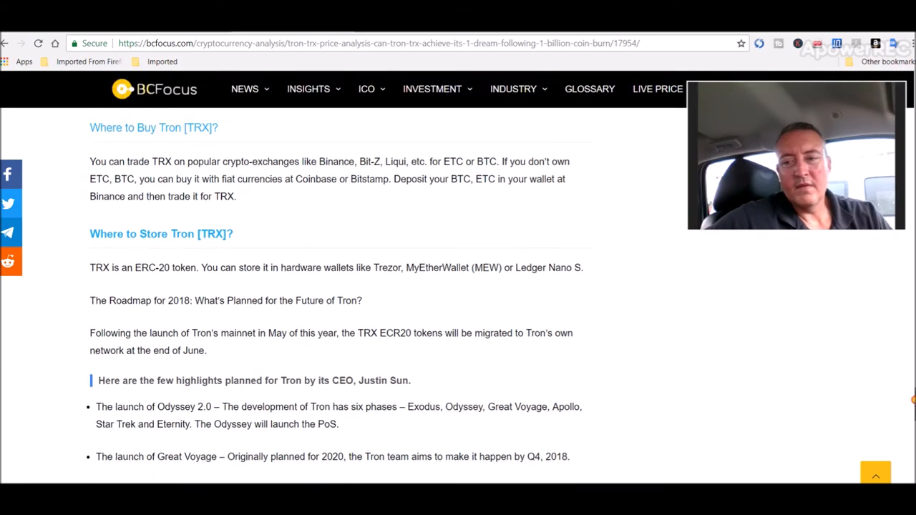
scroll("down", 3)
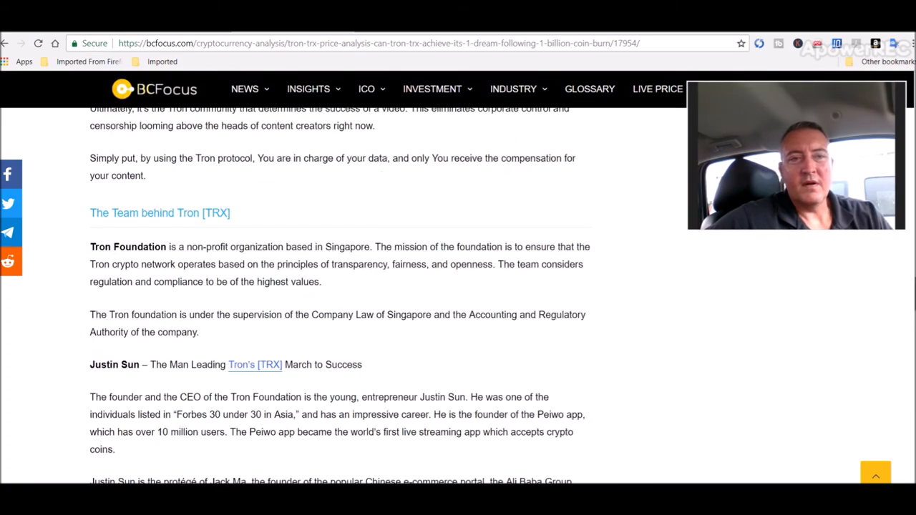
scroll("up", 3)
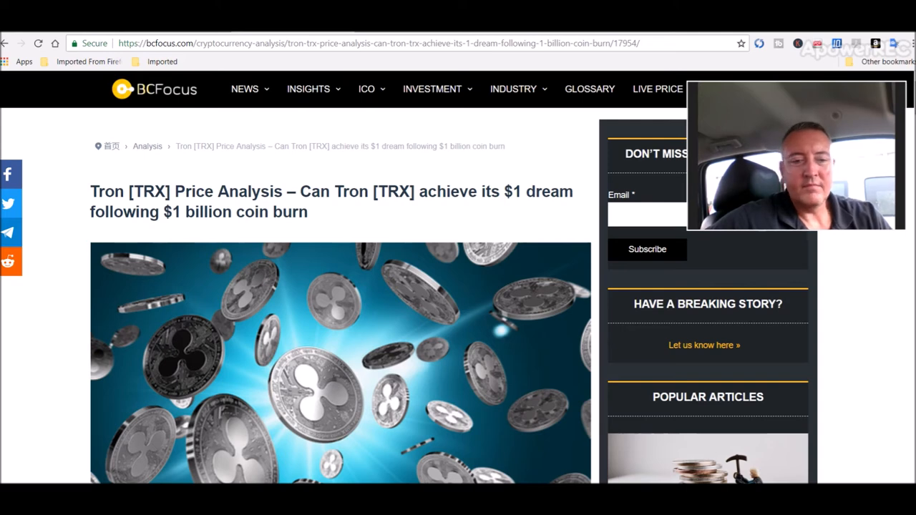
mouse_move(352, 120)
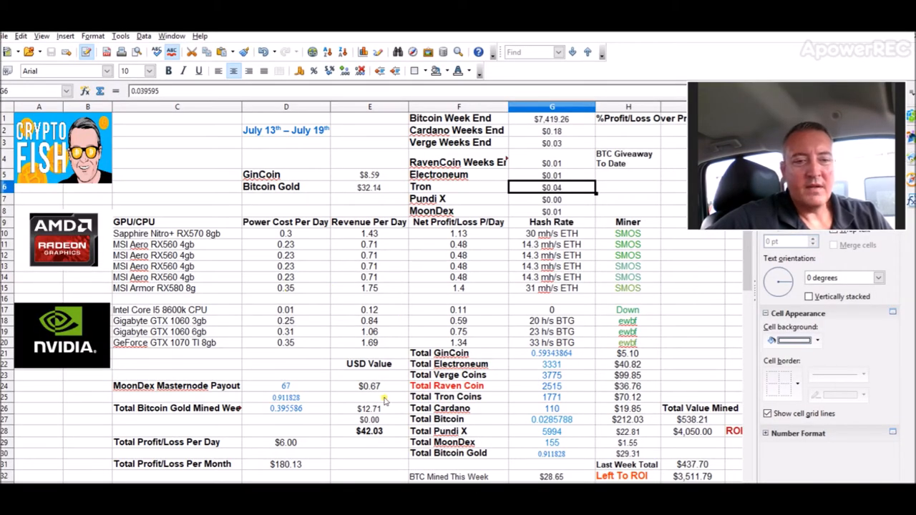
left_click(369, 431)
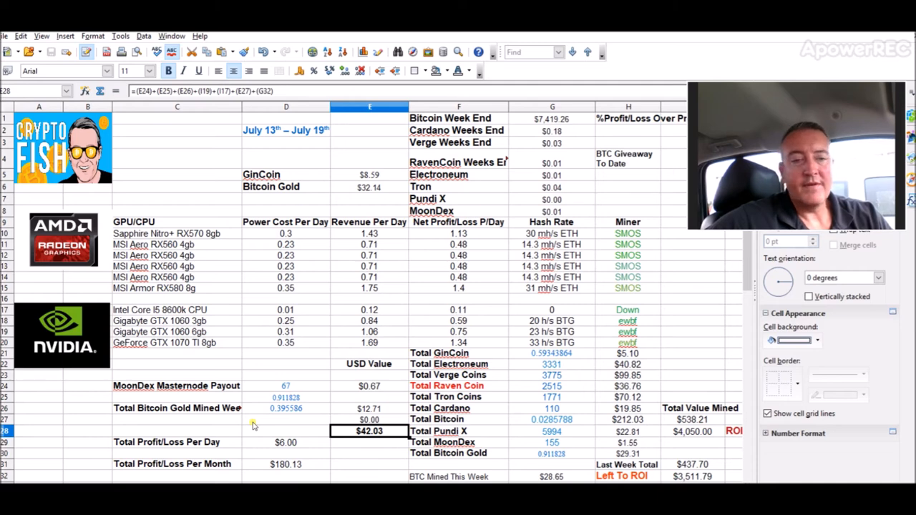
left_click(369, 408)
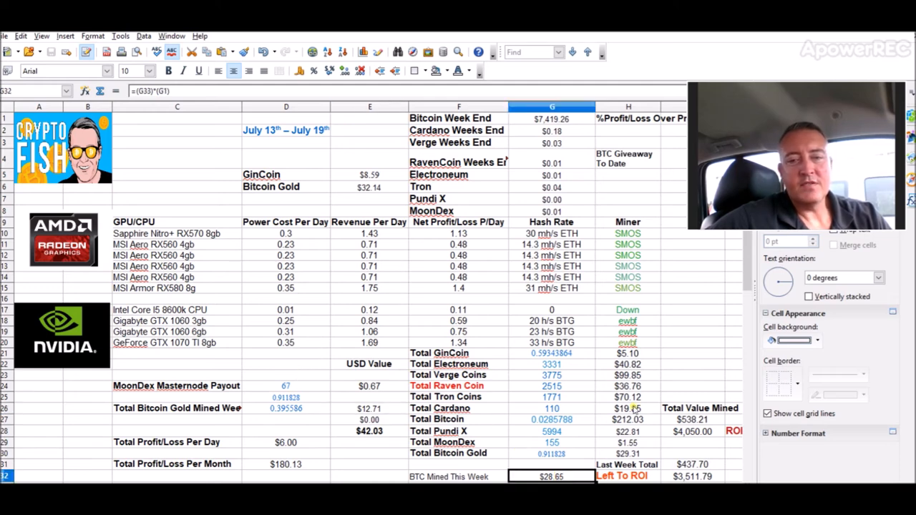
mouse_move(666, 396)
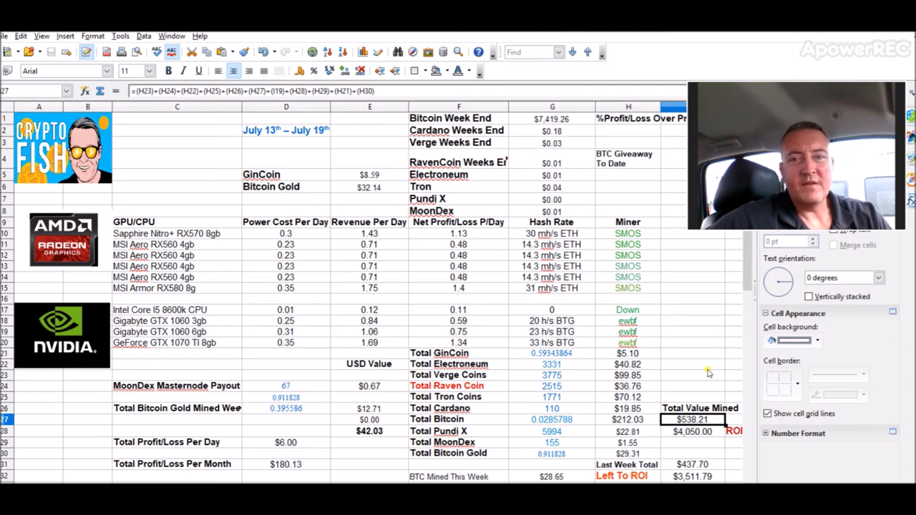
mouse_move(557, 148)
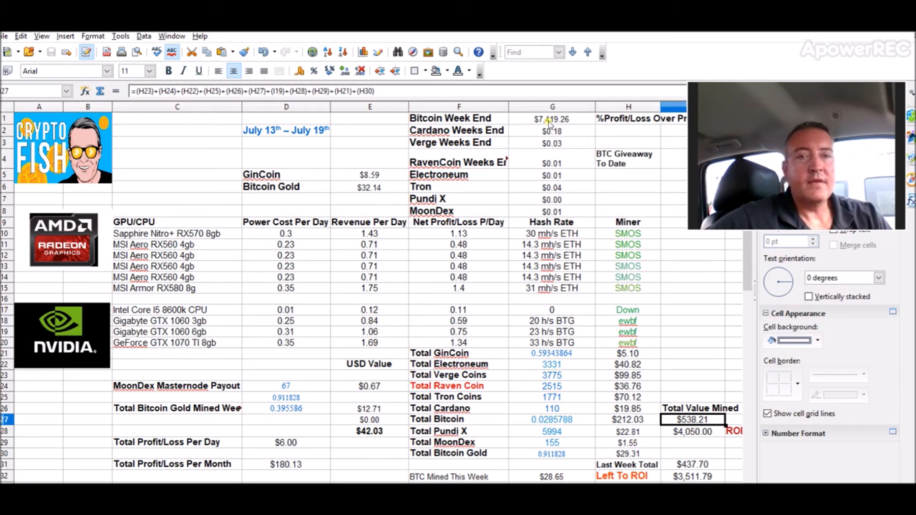
left_click(551, 118)
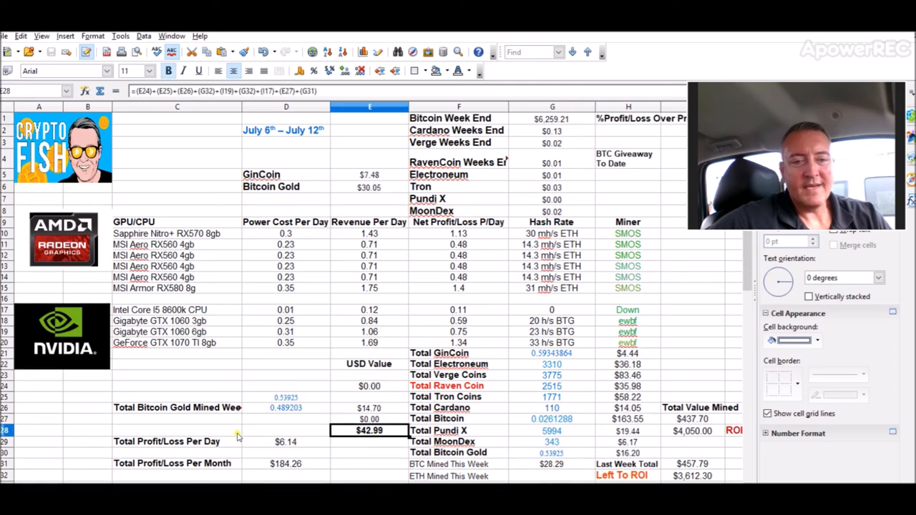
mouse_move(574, 434)
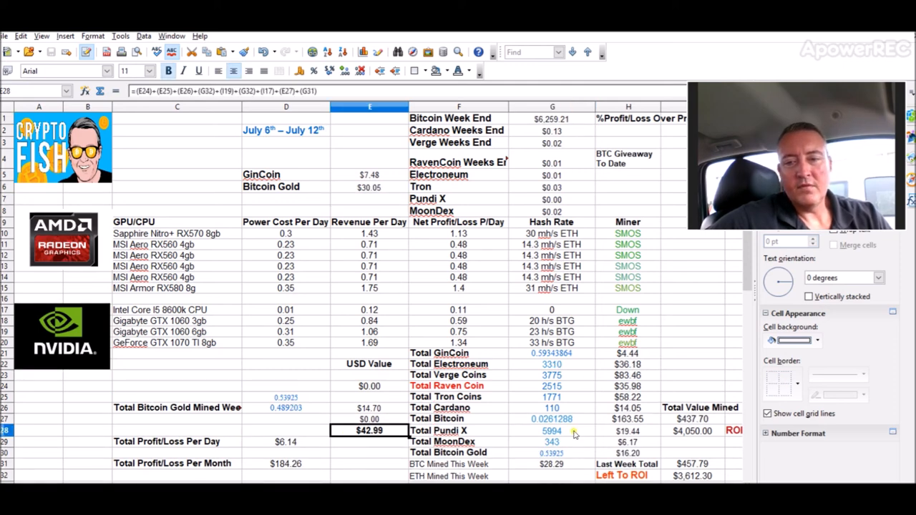
mouse_move(699, 421)
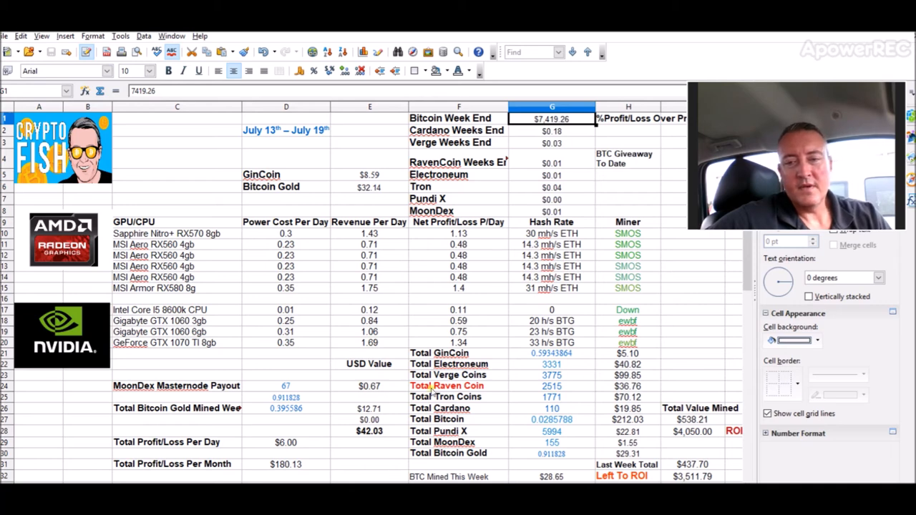
left_click(692, 419)
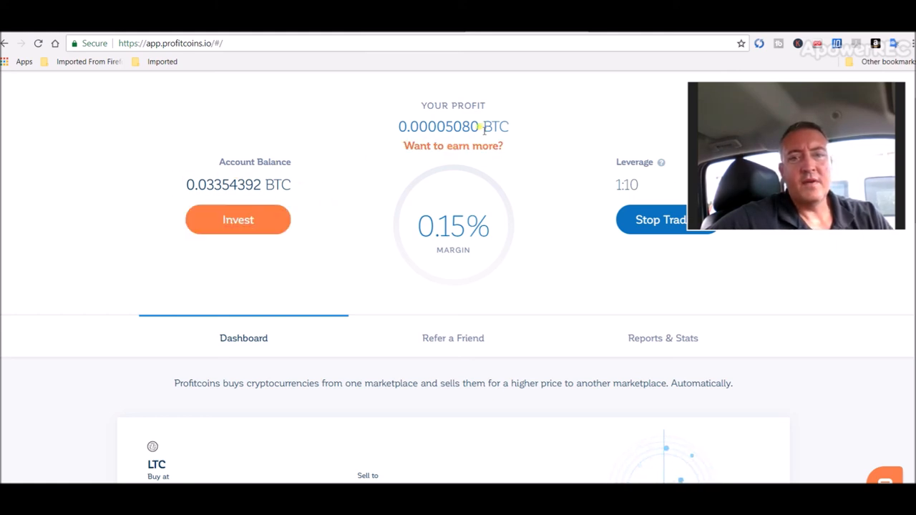
mouse_move(700, 306)
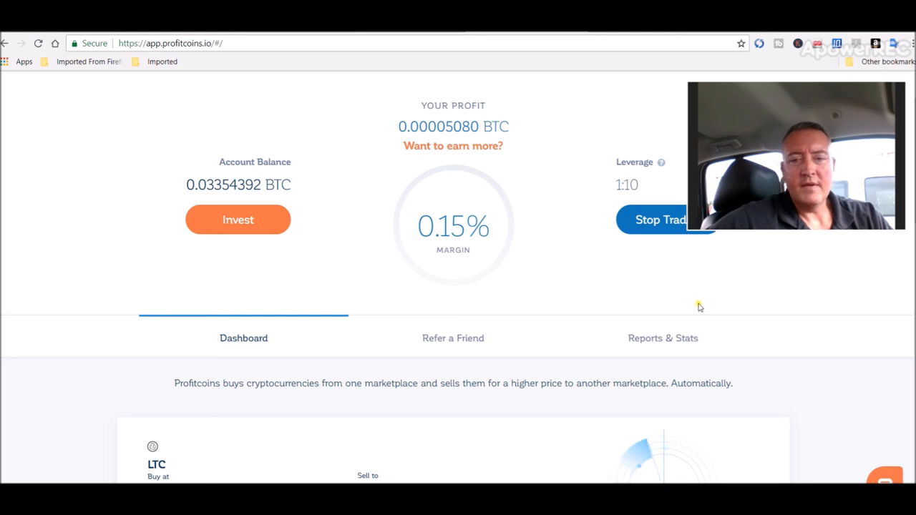
- Open the trade history, then return to the Dashboard showing 0.03354392 BTC balance
left_click(663, 338)
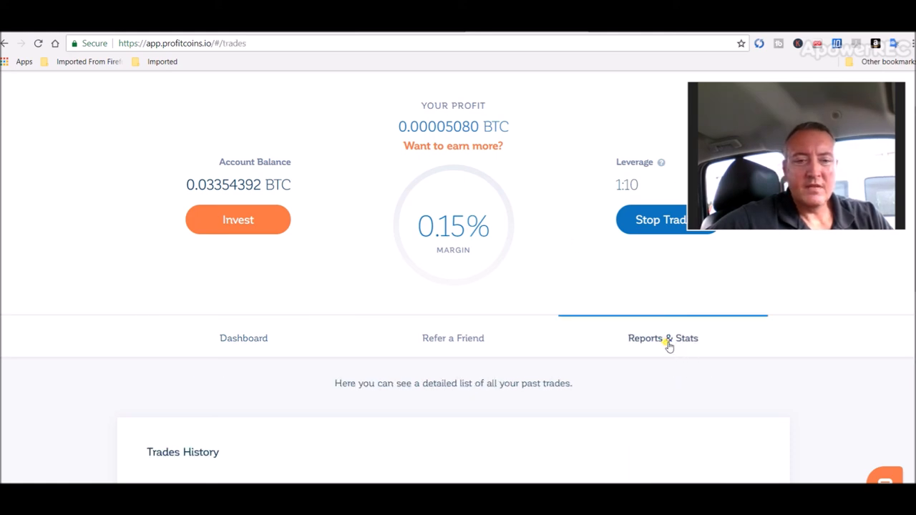
left_click(243, 338)
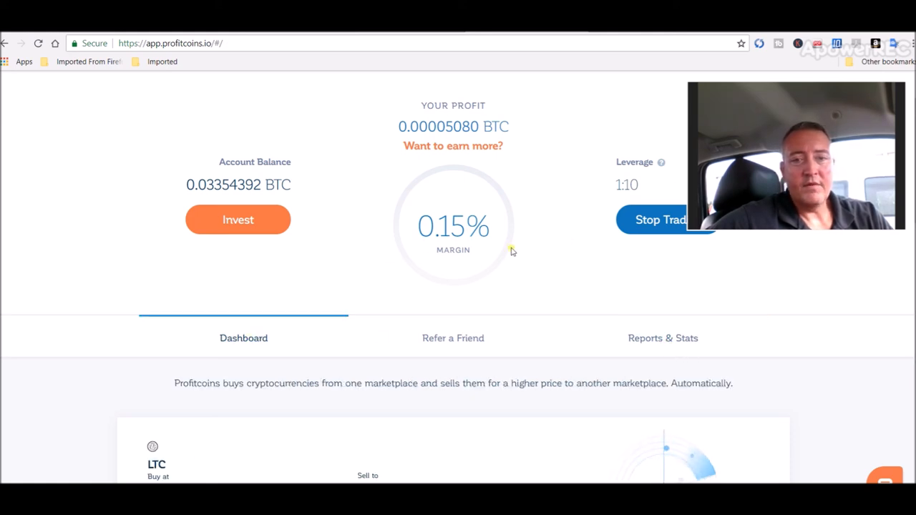
mouse_move(497, 165)
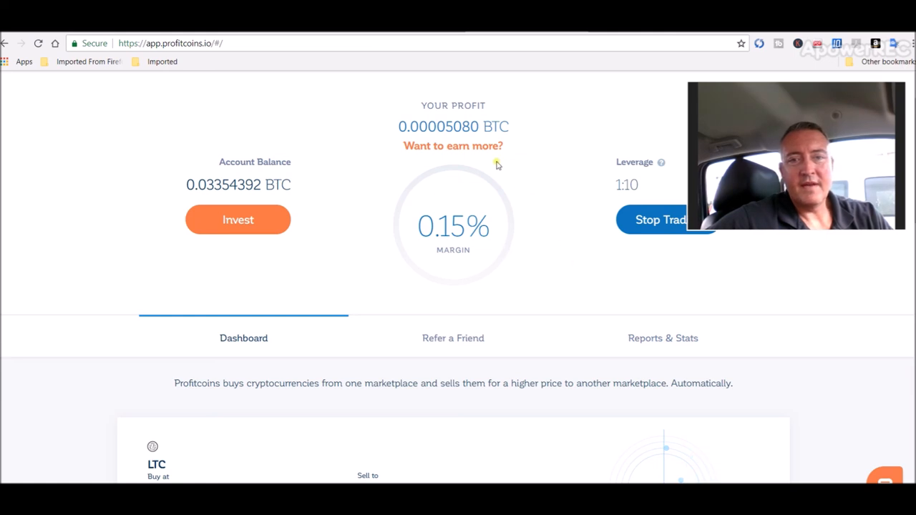
mouse_move(474, 124)
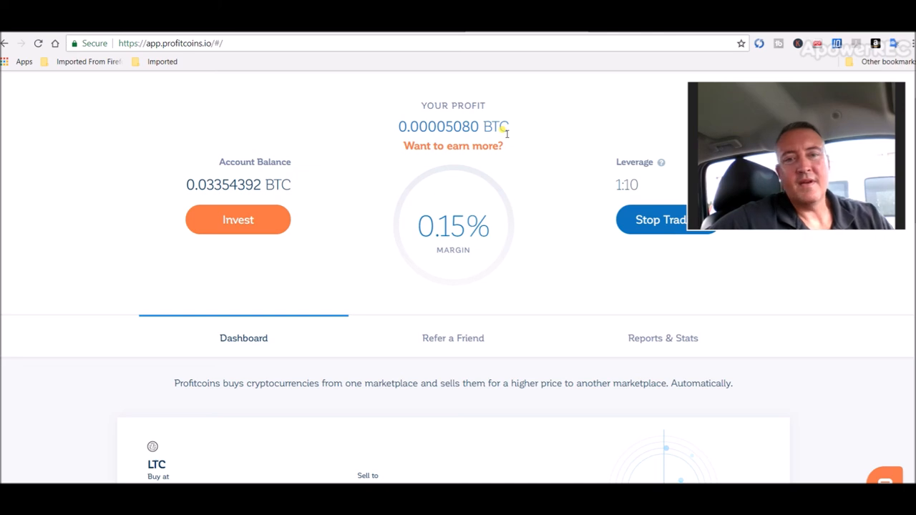
mouse_move(270, 93)
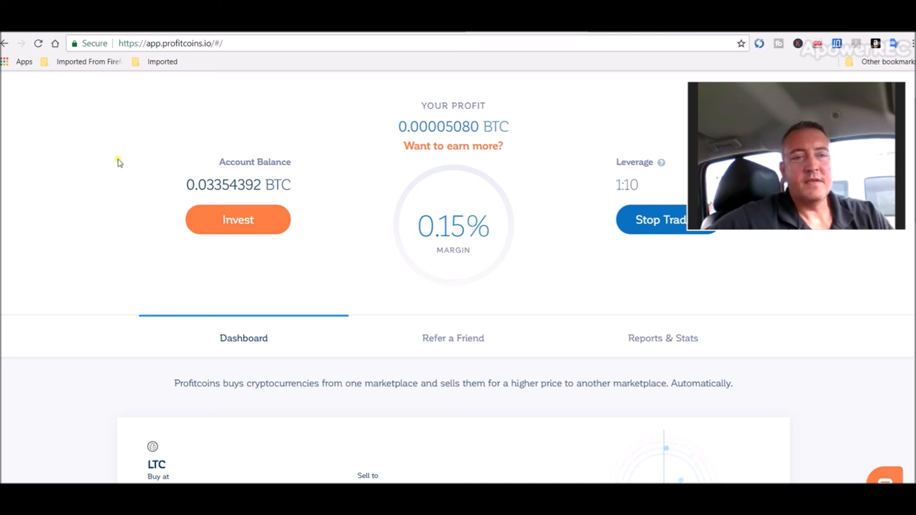
mouse_move(228, 136)
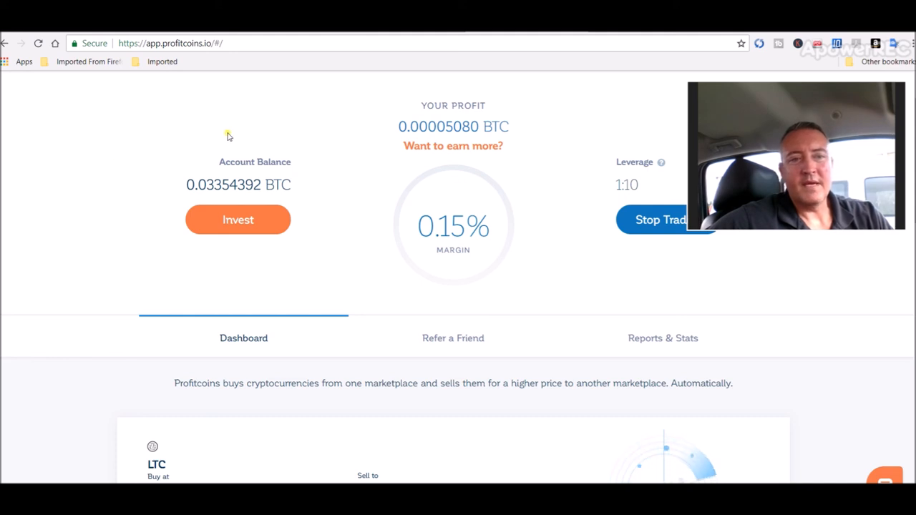
mouse_move(219, 125)
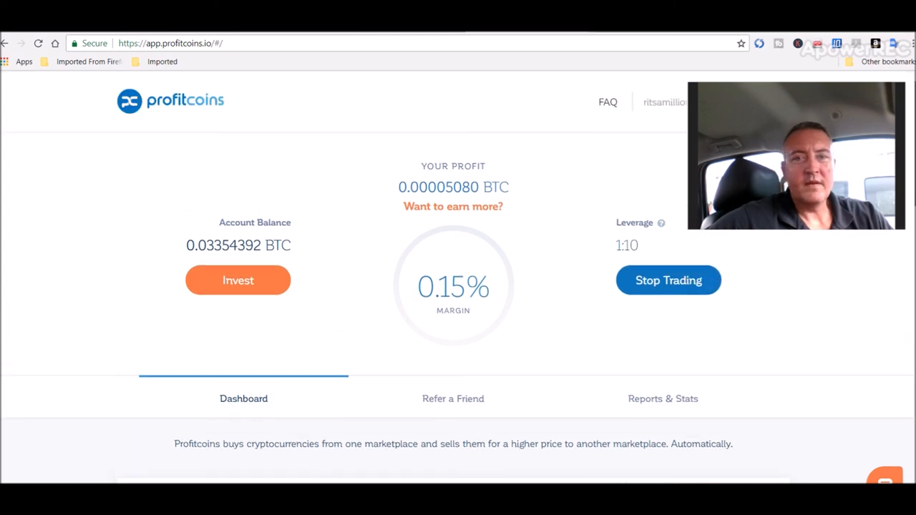
scroll("down", 3)
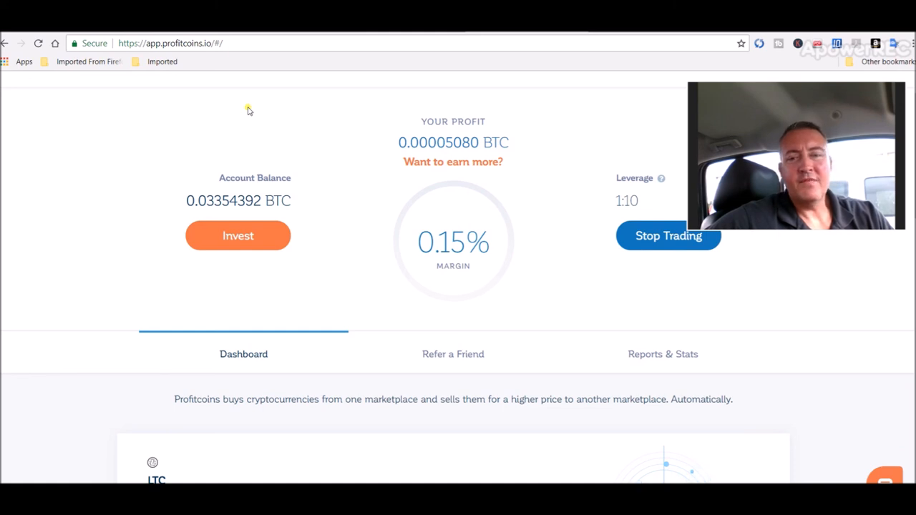
mouse_move(79, 239)
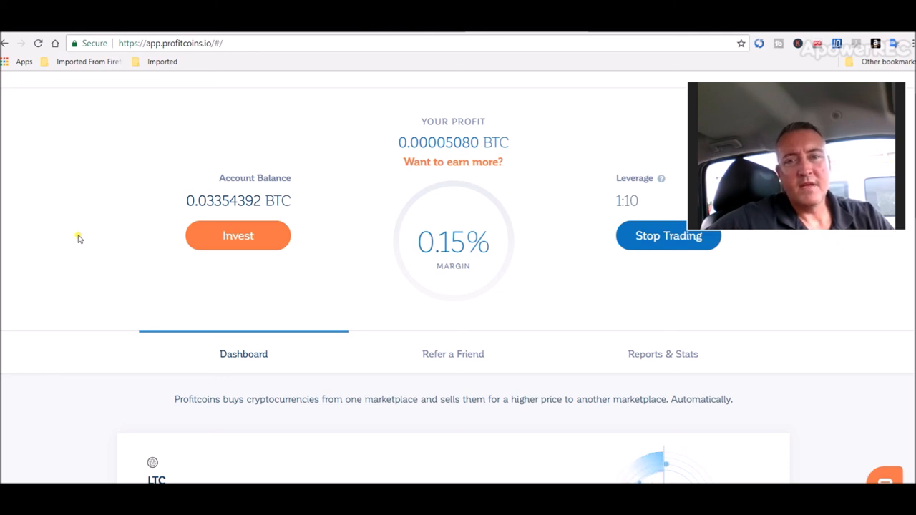
mouse_move(48, 428)
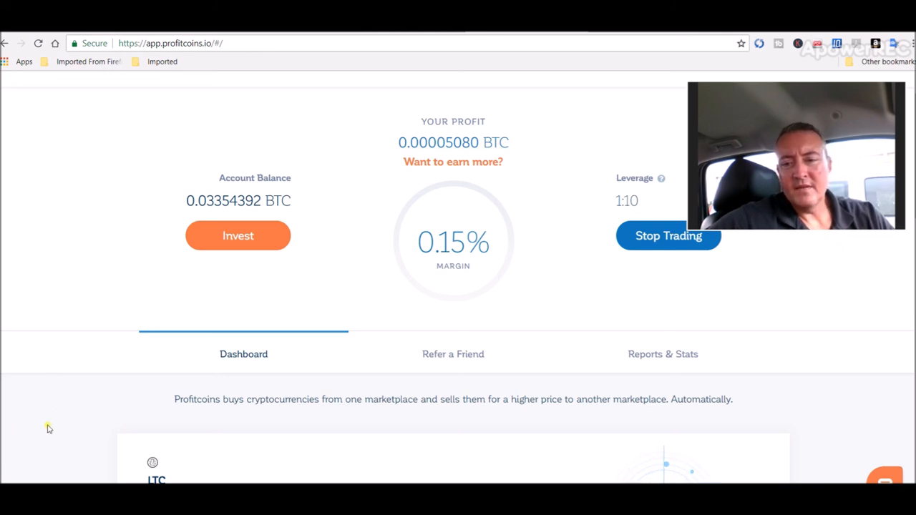